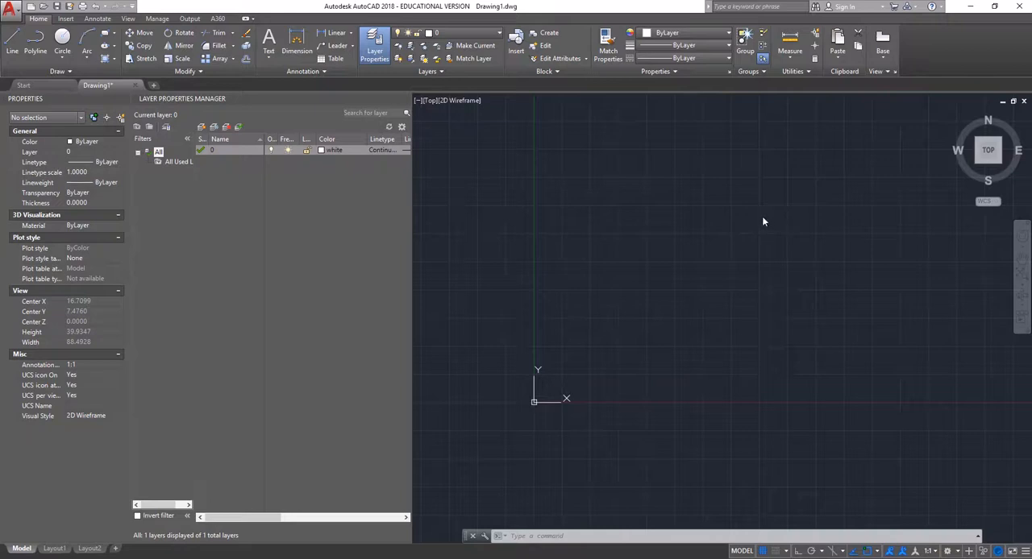
{"action": "mouse_move", "coordinate": [709, 181]}
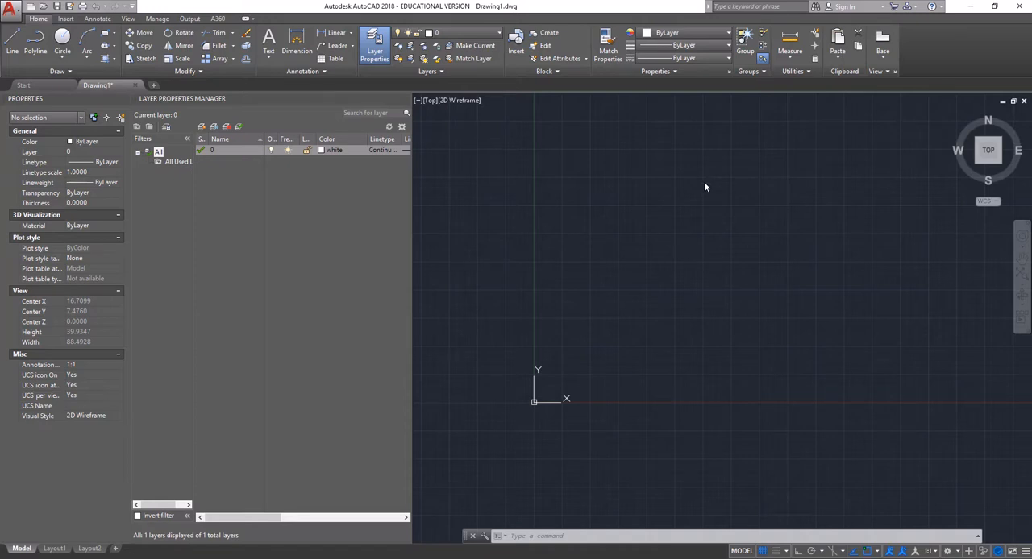
{"action": "mouse_move", "coordinate": [681, 201]}
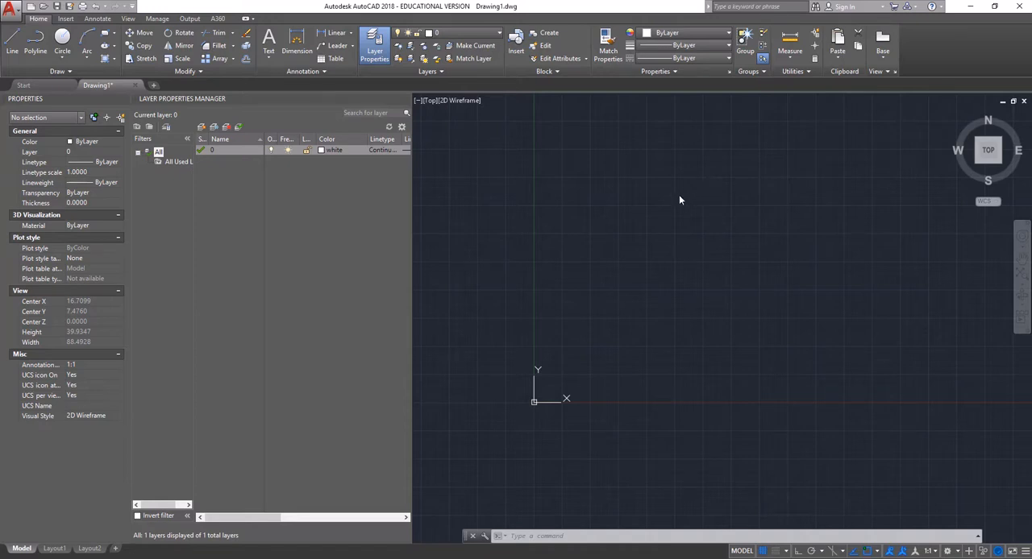
{"action": "mouse_move", "coordinate": [669, 183]}
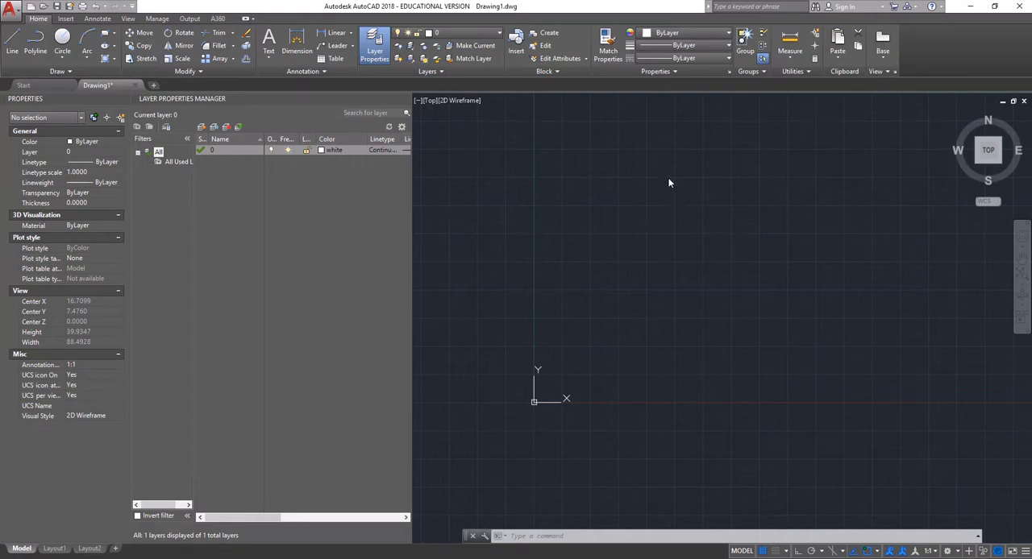
{"action": "mouse_move", "coordinate": [598, 322]}
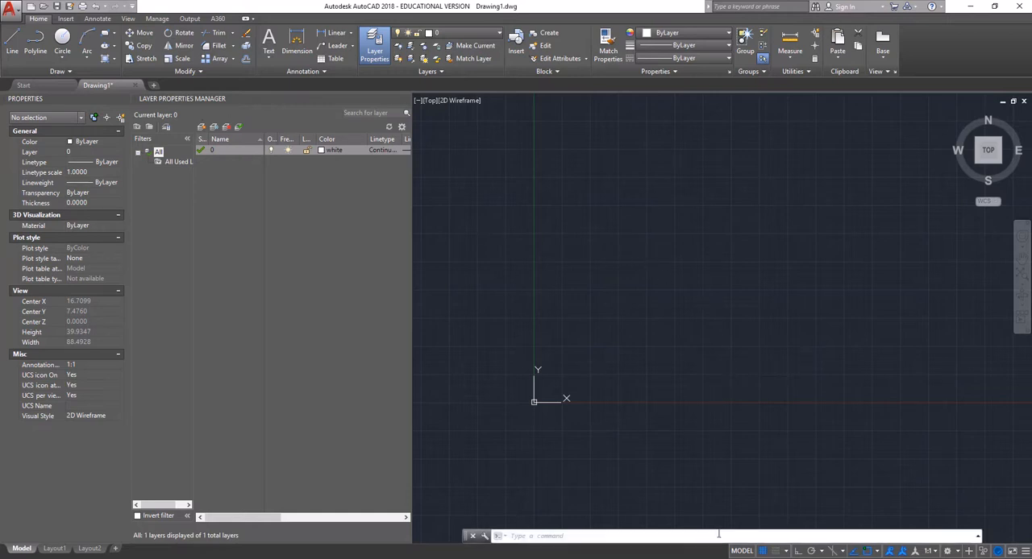
{"action": "mouse_move", "coordinate": [434, 191]}
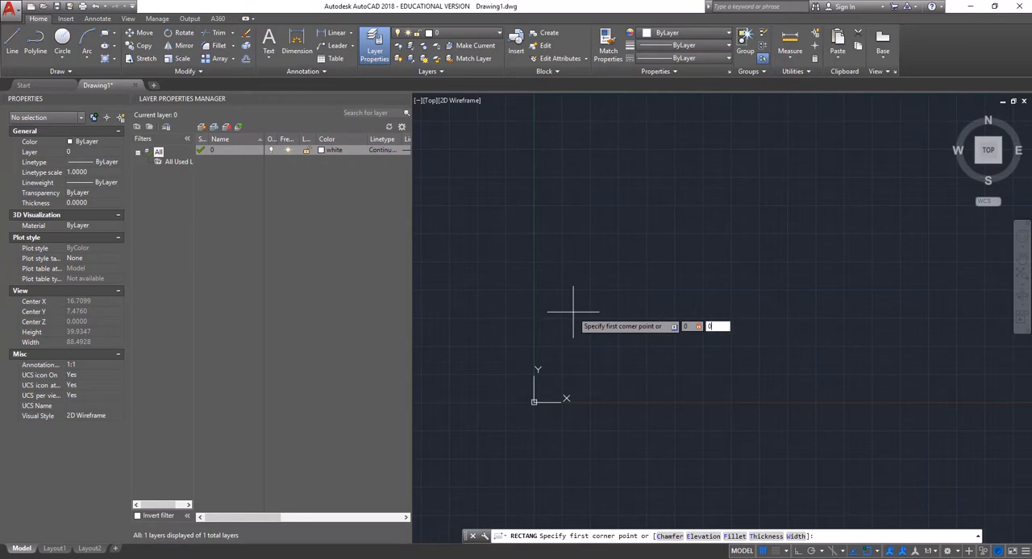
- Place the rectangle's first corner at the origin and begin entering the 32 by 18 corner
{"action": "left_click", "coordinate": [533, 398]}
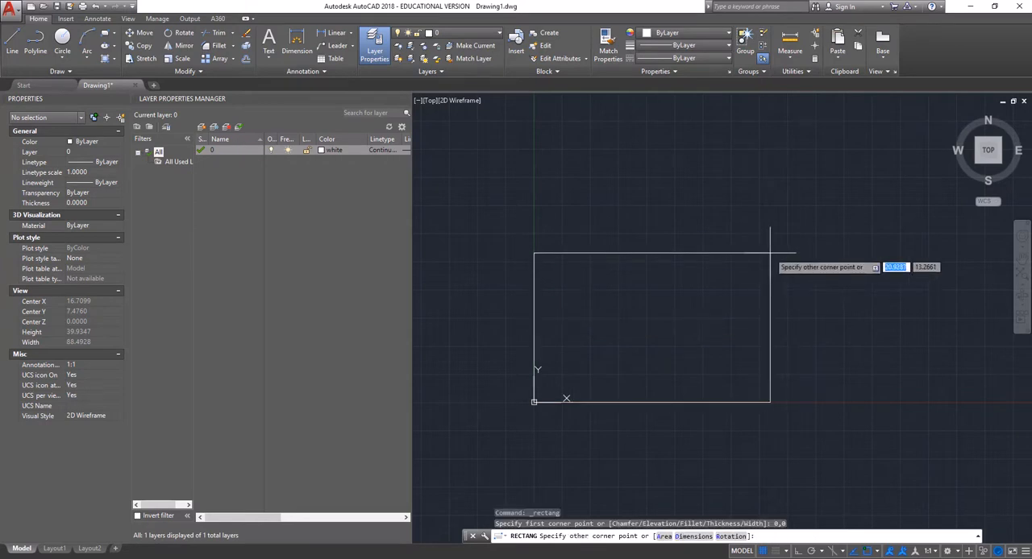
{"action": "type", "text": "3"}
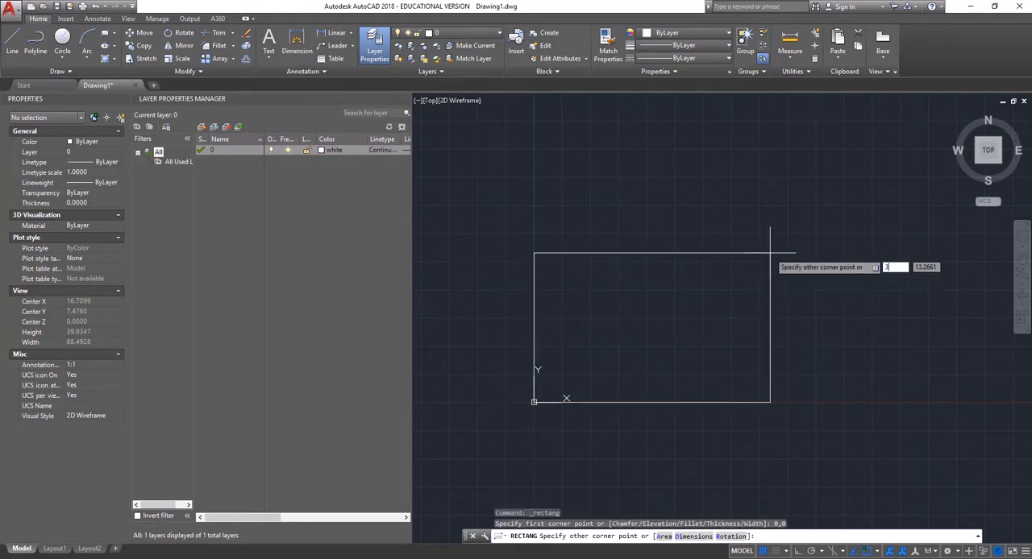
{"action": "mouse_move", "coordinate": [770, 258]}
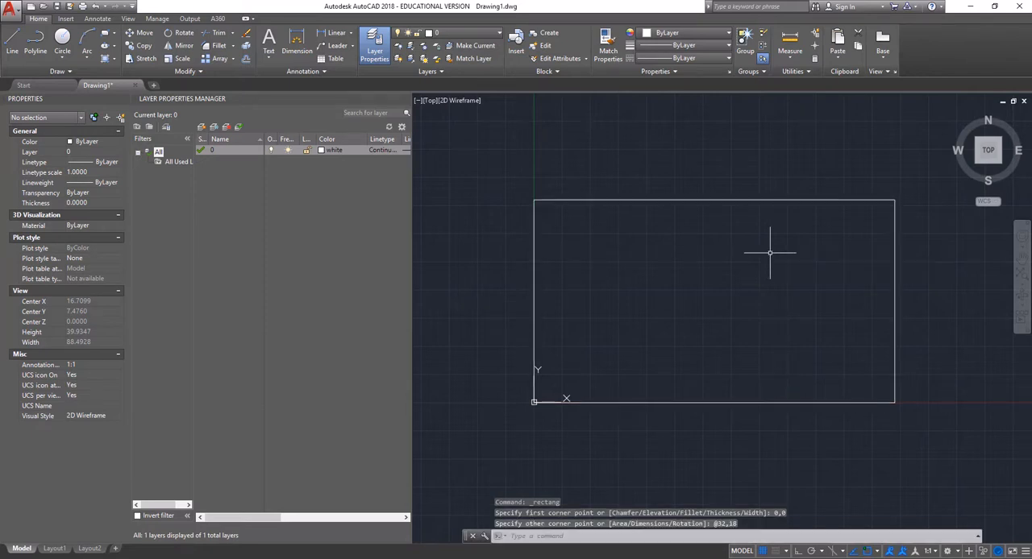
{"action": "mouse_move", "coordinate": [774, 235]}
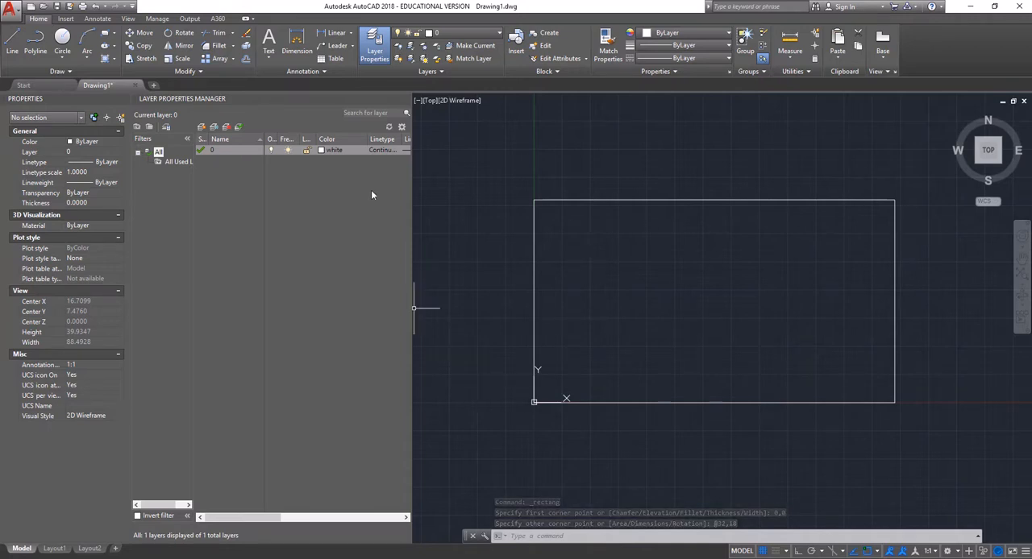
{"action": "mouse_move", "coordinate": [908, 224]}
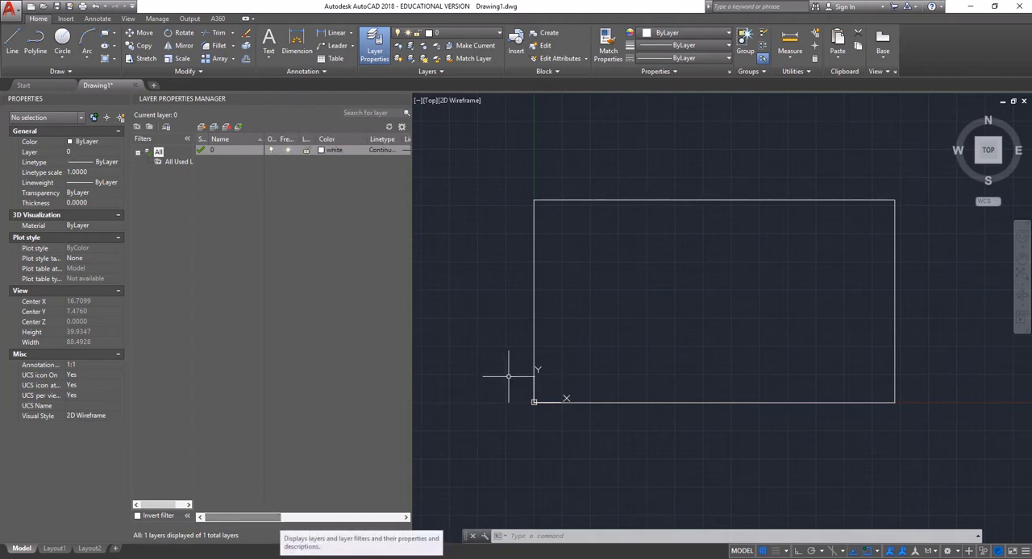
{"action": "mouse_move", "coordinate": [634, 250]}
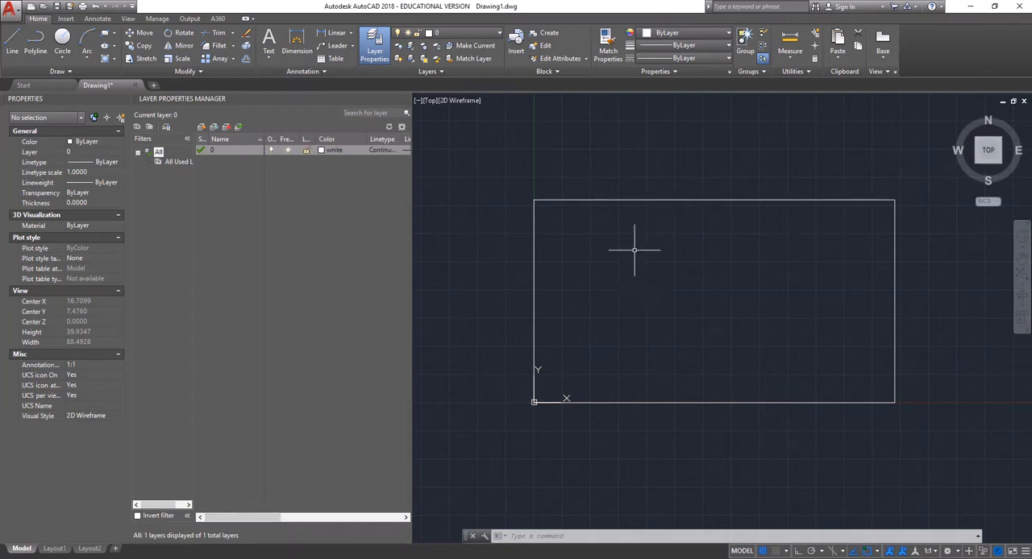
{"action": "mouse_move", "coordinate": [659, 255]}
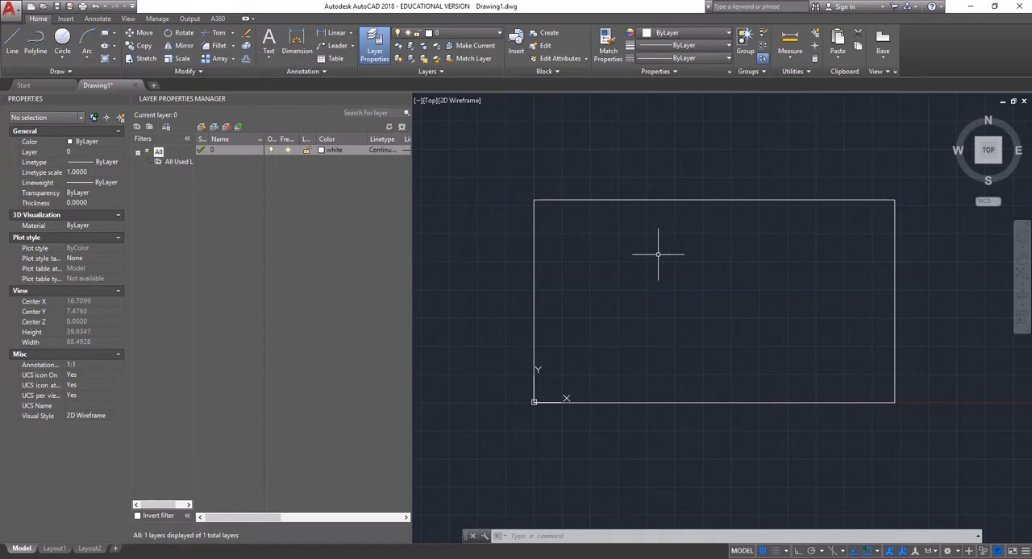
{"action": "mouse_move", "coordinate": [872, 298]}
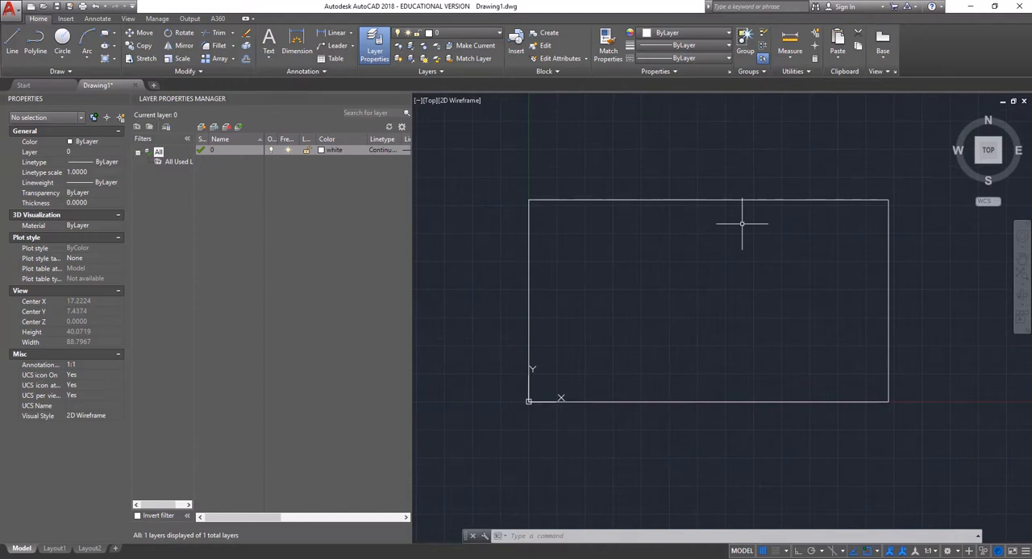
{"action": "mouse_move", "coordinate": [693, 249]}
{"action": "type", "text": "OFFSET"}
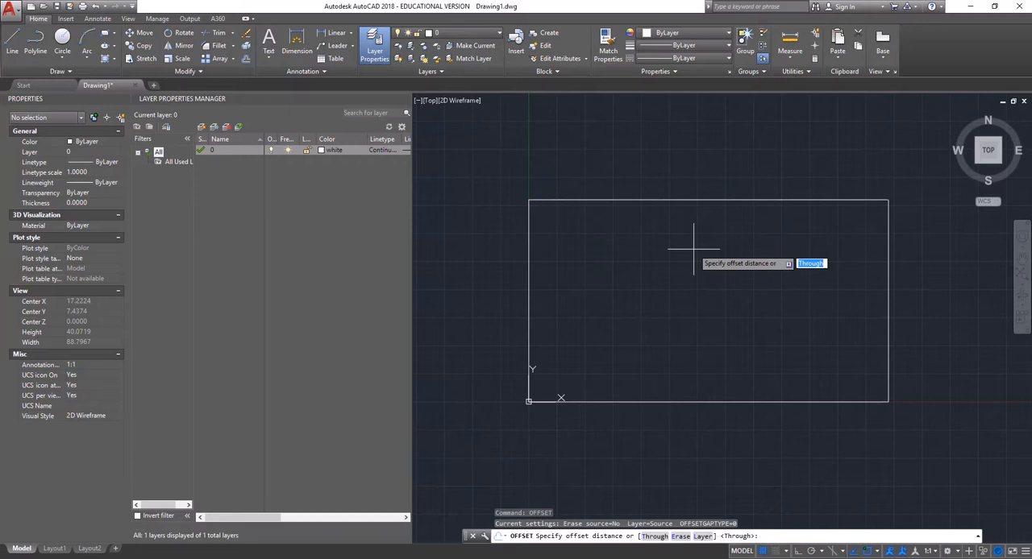
- Enter 12 as the OFFSET distance for the inset copy
{"action": "type", "text": "12"}
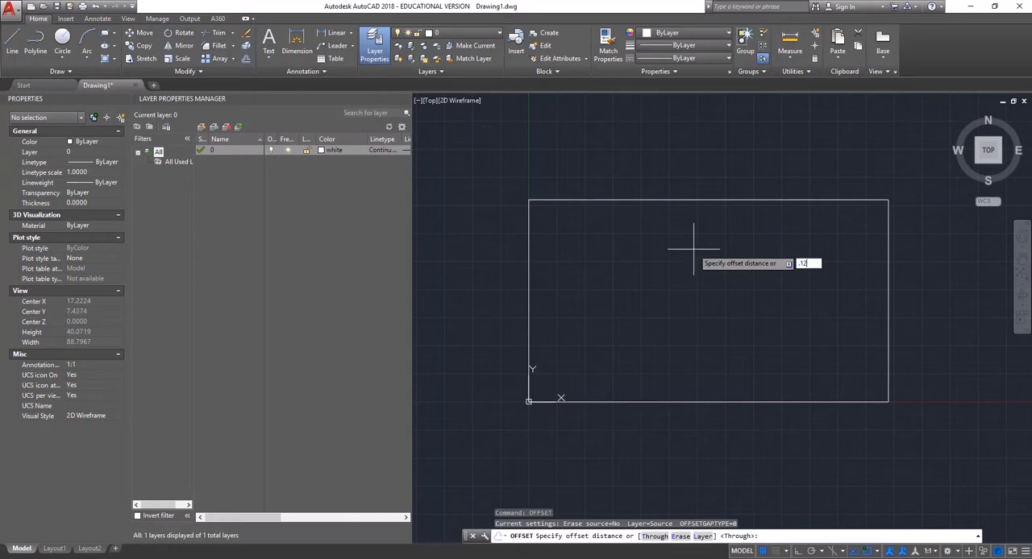
{"action": "key", "text": "enter"}
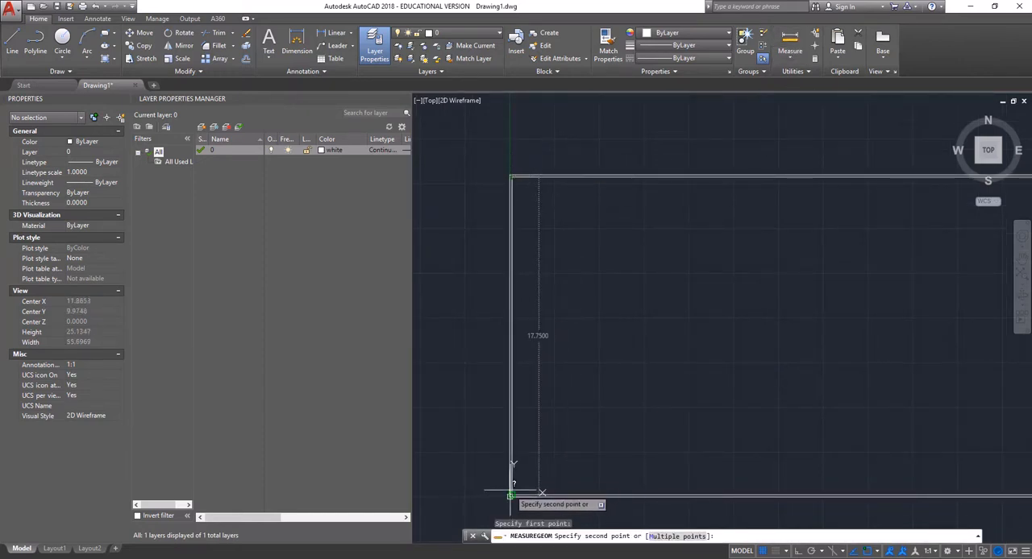
{"action": "mouse_move", "coordinate": [840, 161]}
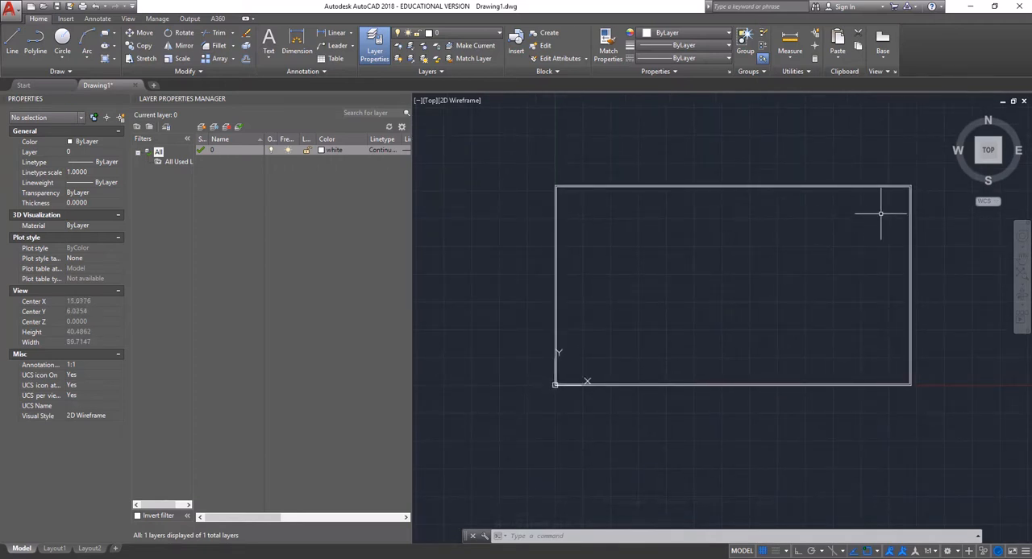
{"action": "mouse_move", "coordinate": [907, 199]}
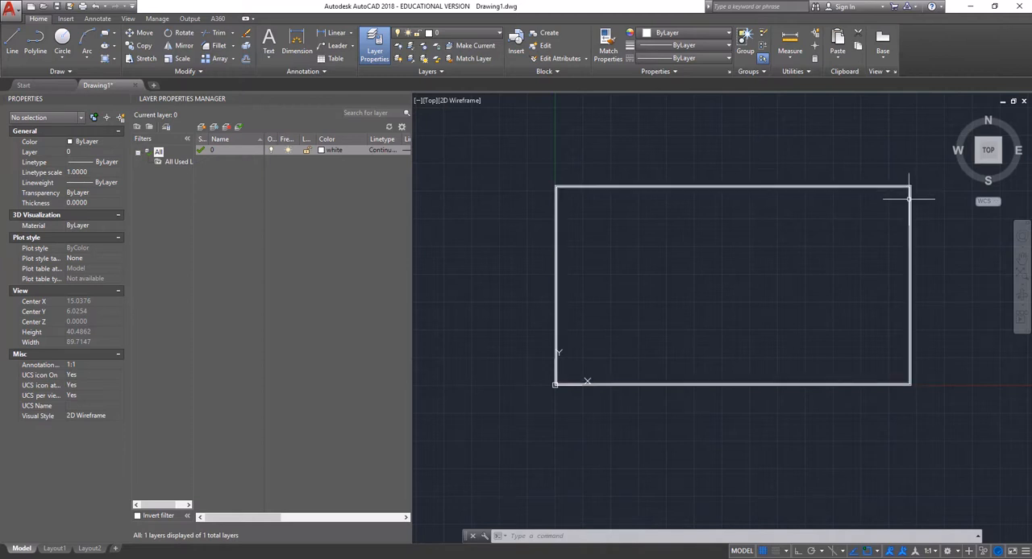
{"action": "mouse_move", "coordinate": [929, 293]}
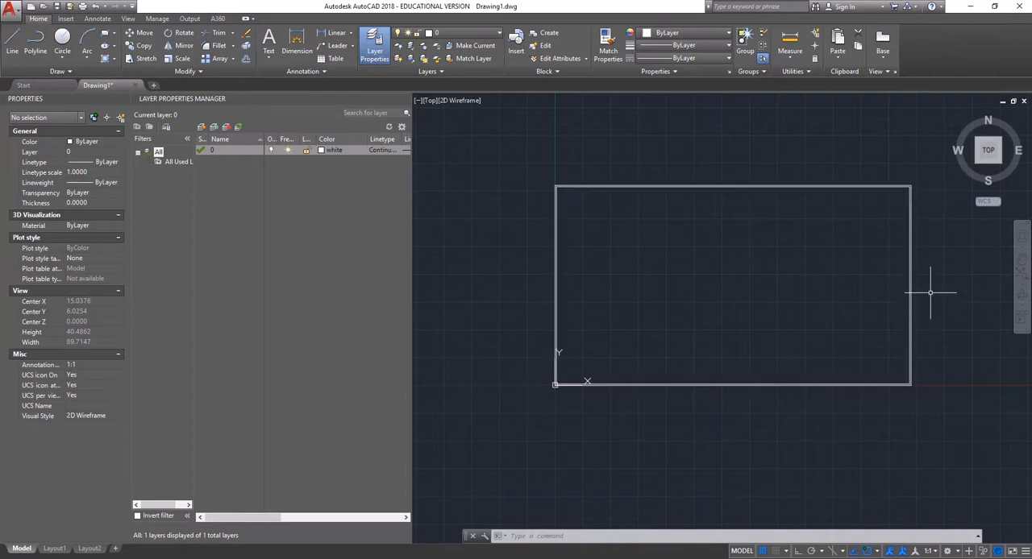
{"action": "mouse_move", "coordinate": [579, 154]}
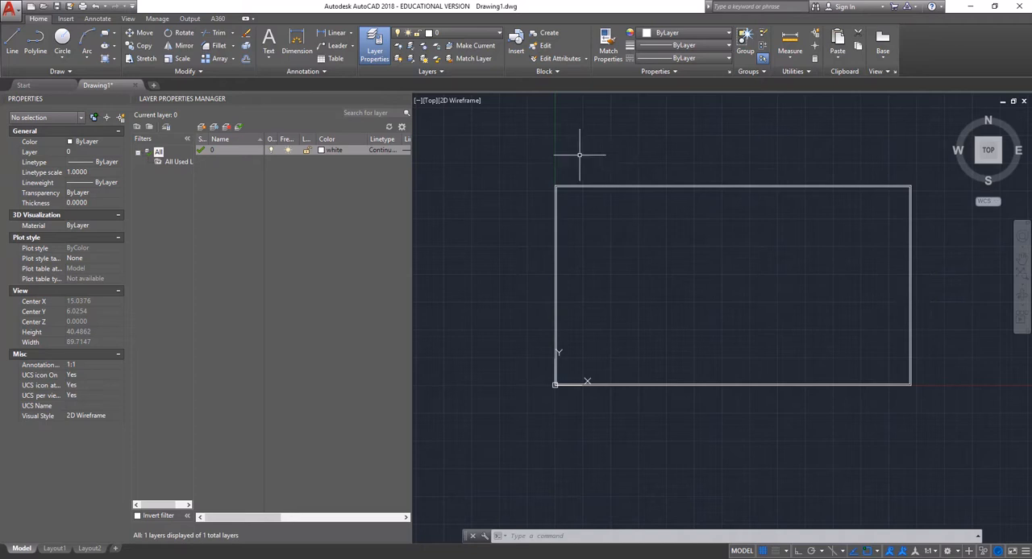
{"action": "mouse_move", "coordinate": [881, 212]}
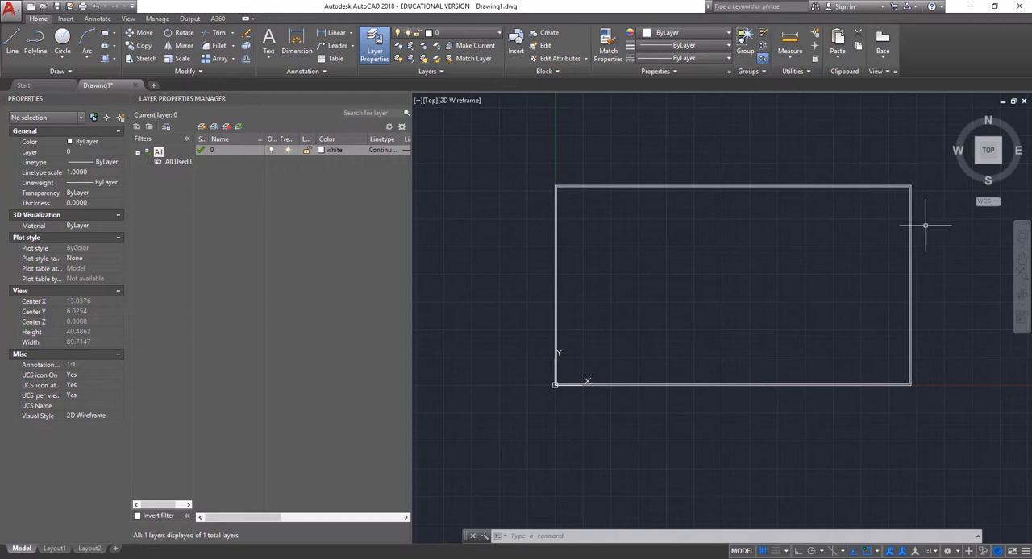
{"action": "mouse_move", "coordinate": [942, 391]}
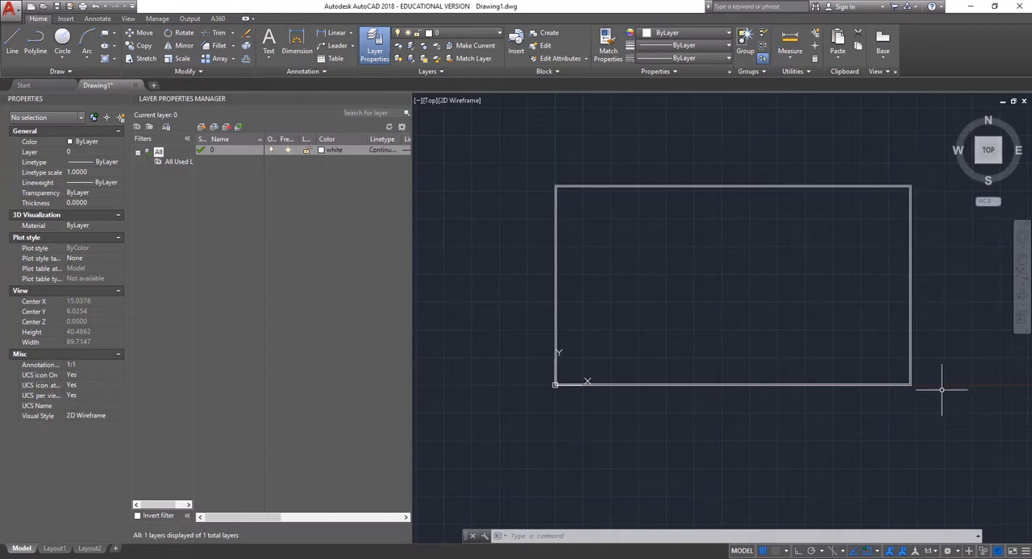
{"action": "mouse_move", "coordinate": [925, 301]}
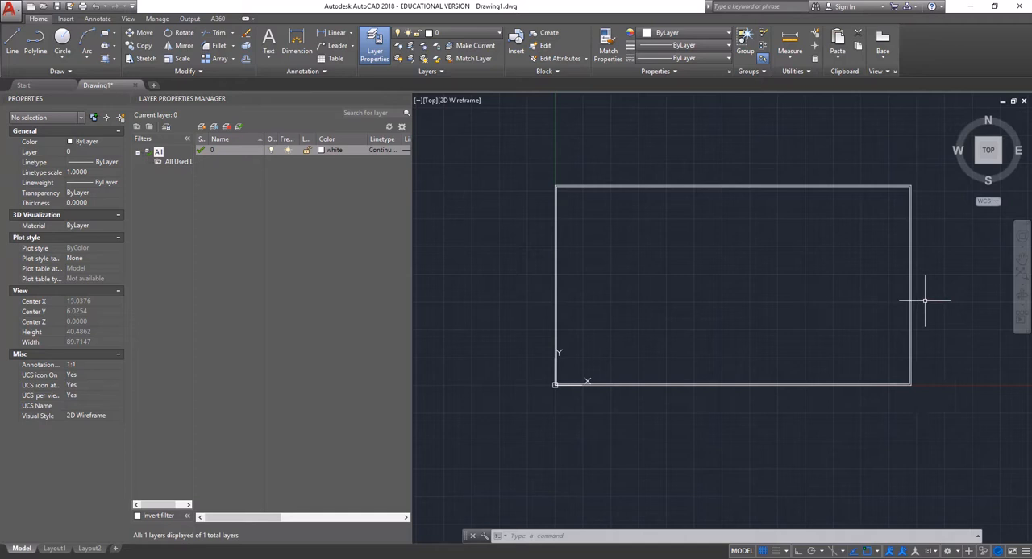
{"action": "mouse_move", "coordinate": [925, 192]}
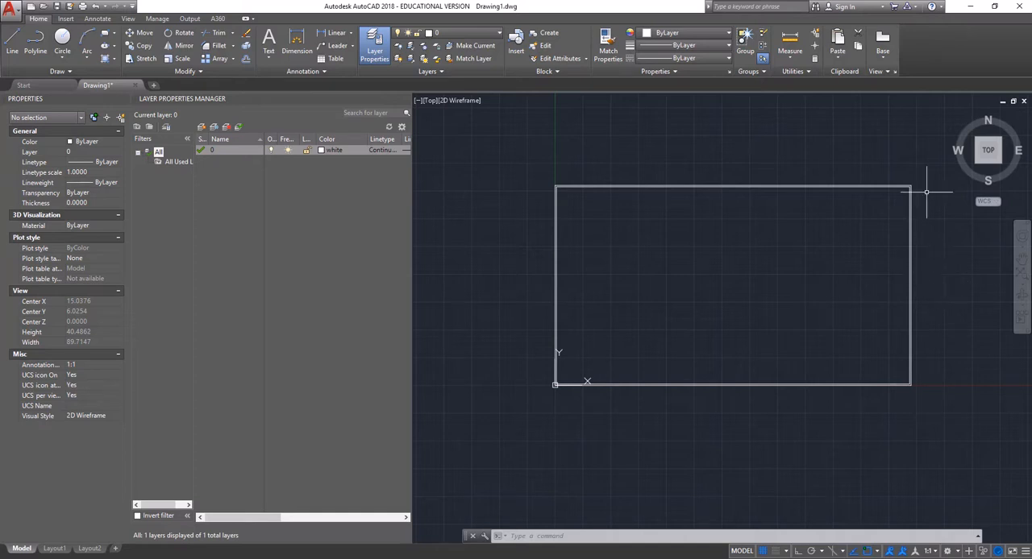
{"action": "mouse_move", "coordinate": [903, 197]}
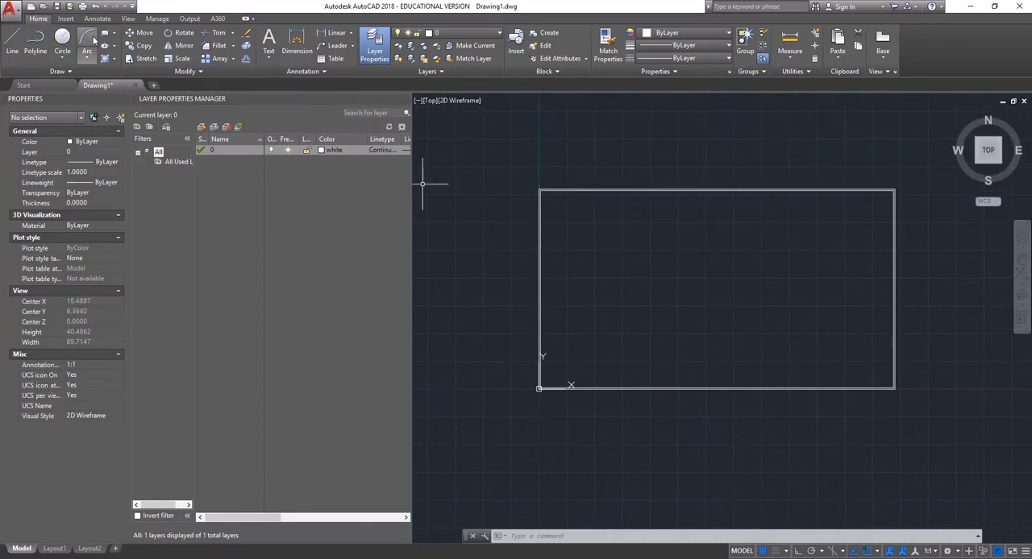
- Start the material rectangle with its first corner at 0,0
{"action": "left_click", "coordinate": [81, 43]}
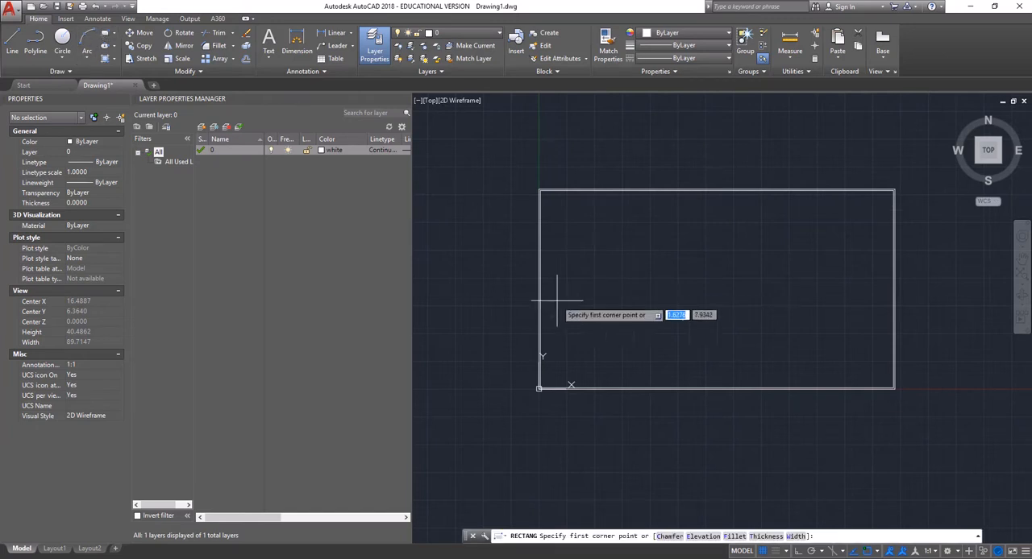
{"action": "mouse_move", "coordinate": [625, 311]}
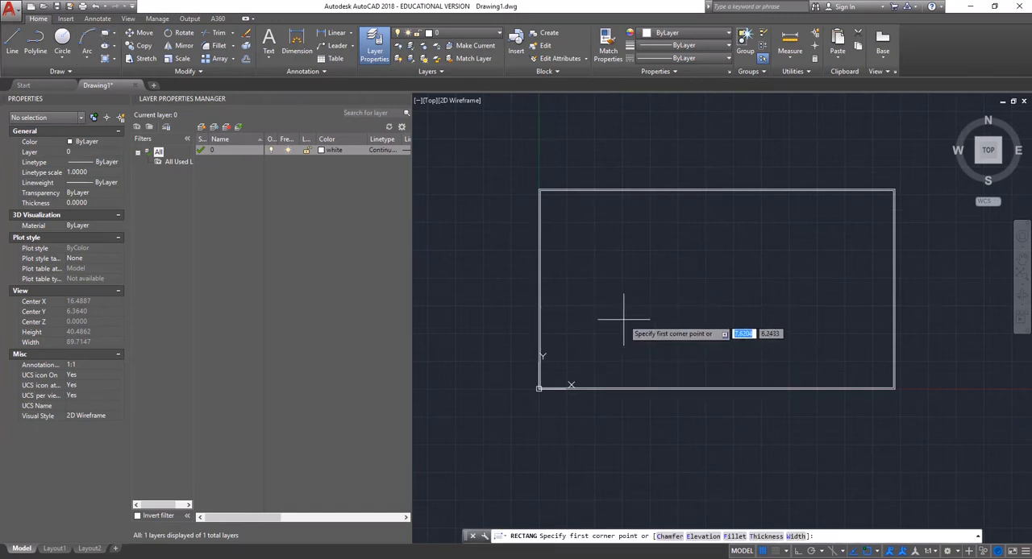
{"action": "type", "text": "0,0"}
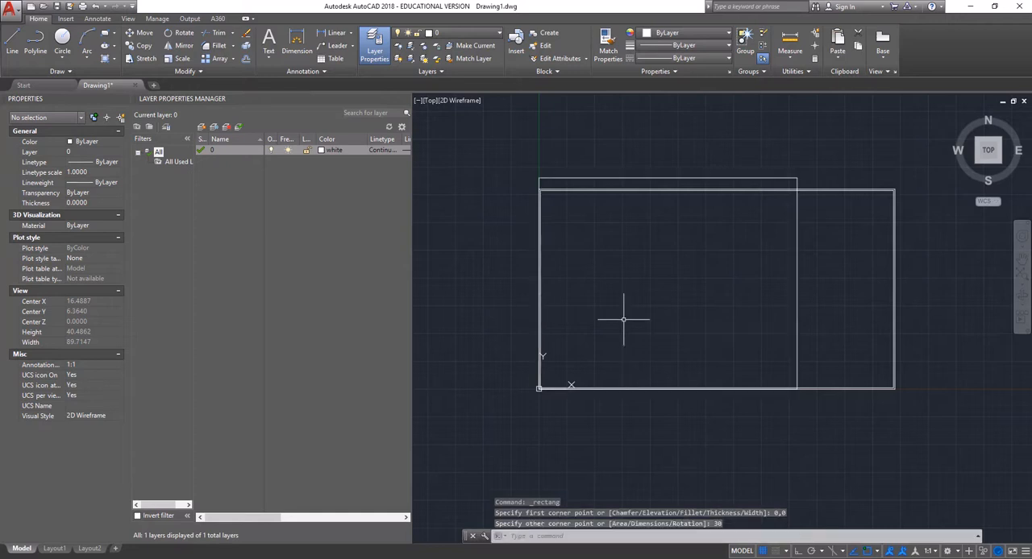
{"action": "mouse_move", "coordinate": [634, 299]}
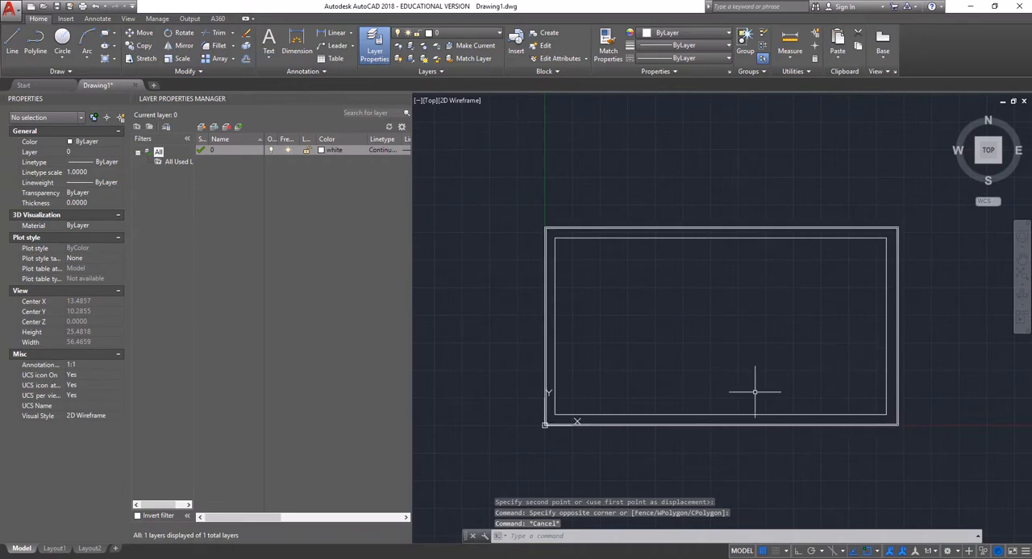
{"action": "mouse_move", "coordinate": [707, 286]}
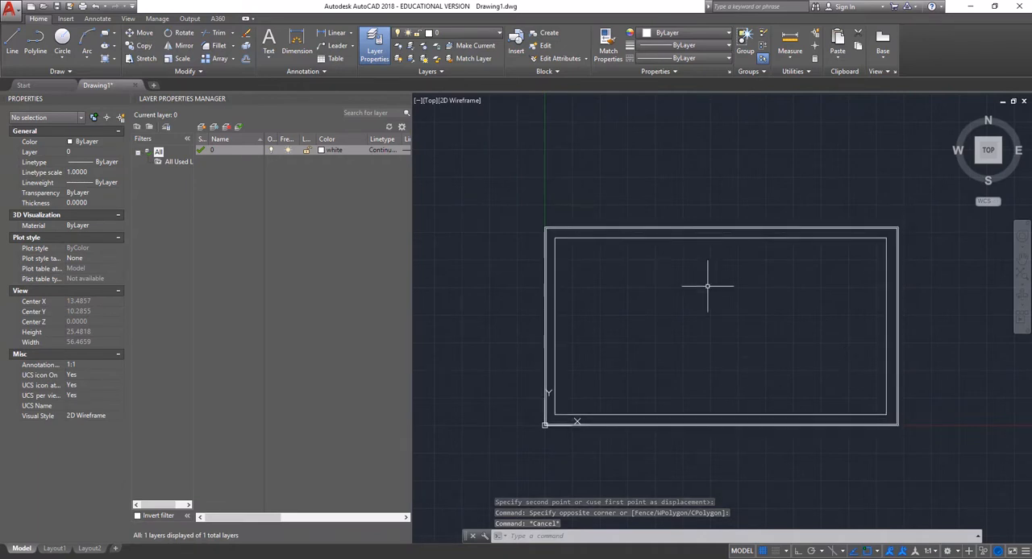
{"action": "mouse_move", "coordinate": [838, 388]}
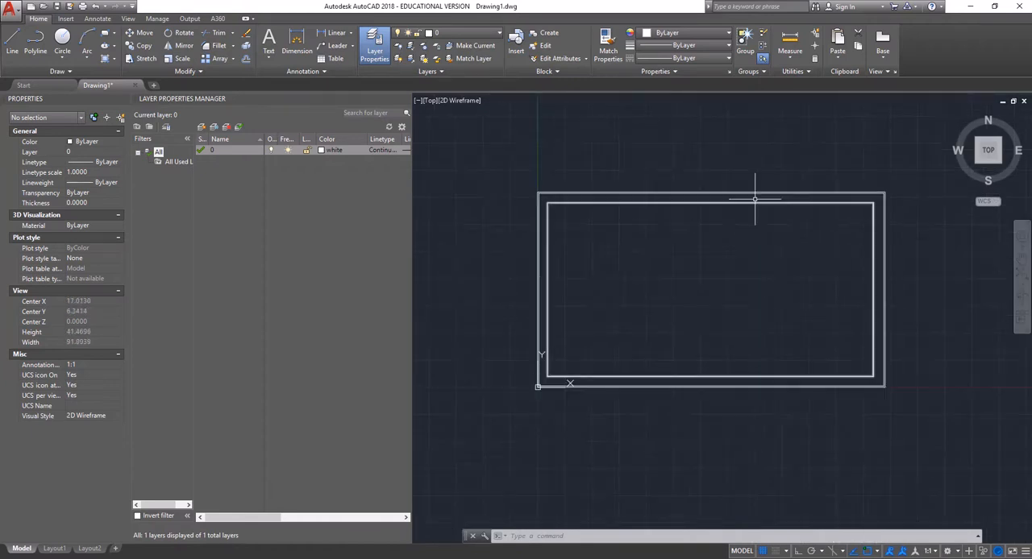
{"action": "mouse_move", "coordinate": [570, 199]}
{"action": "type", "text": "OFFSET"}
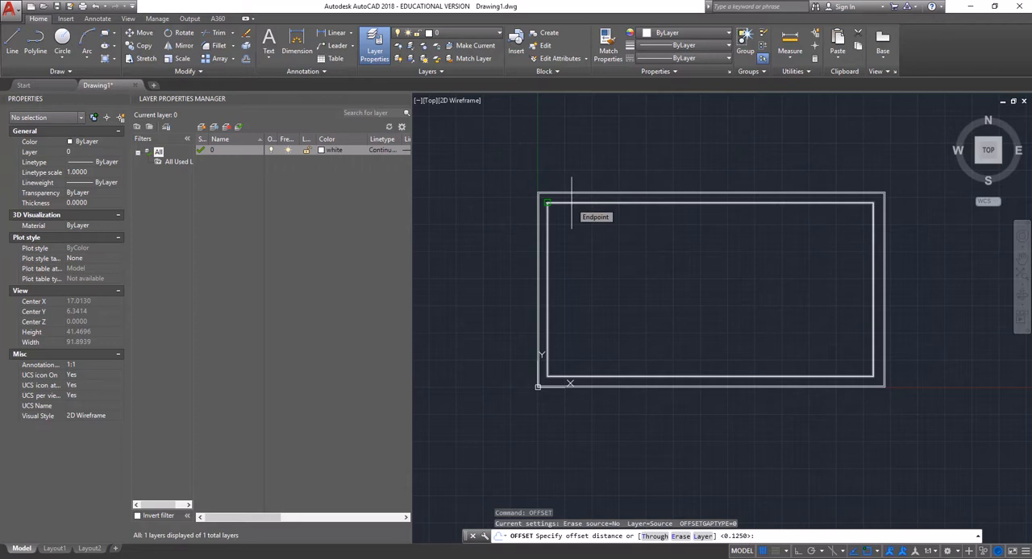
- Enter .25 as the OFFSET distance for the safe boundary
{"action": "type", "text": ".25"}
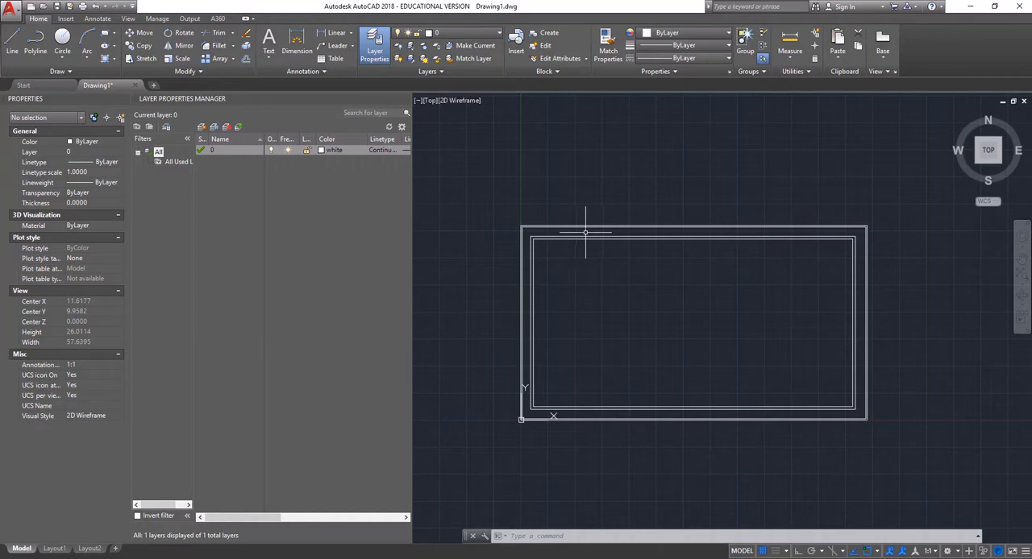
{"action": "mouse_move", "coordinate": [534, 260]}
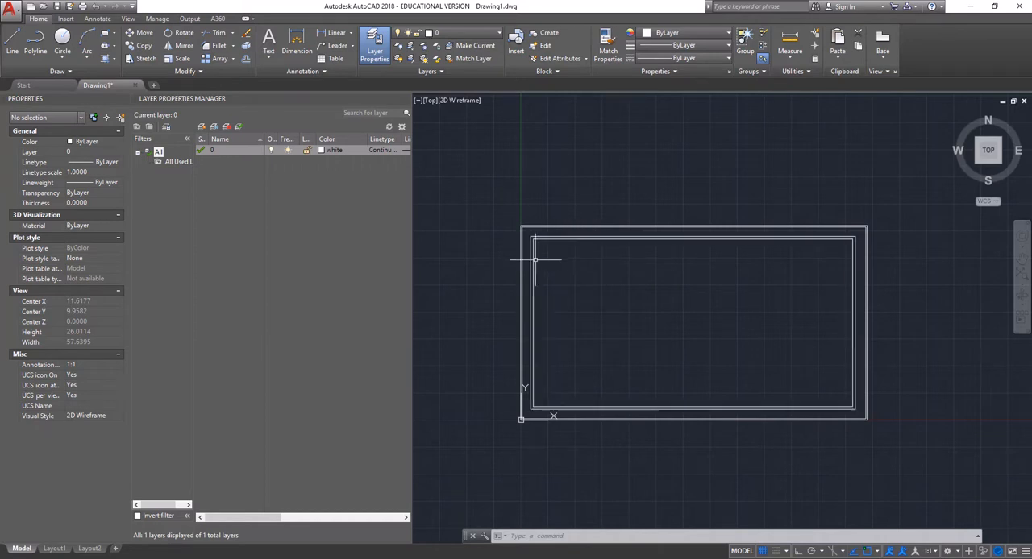
{"action": "mouse_move", "coordinate": [572, 284]}
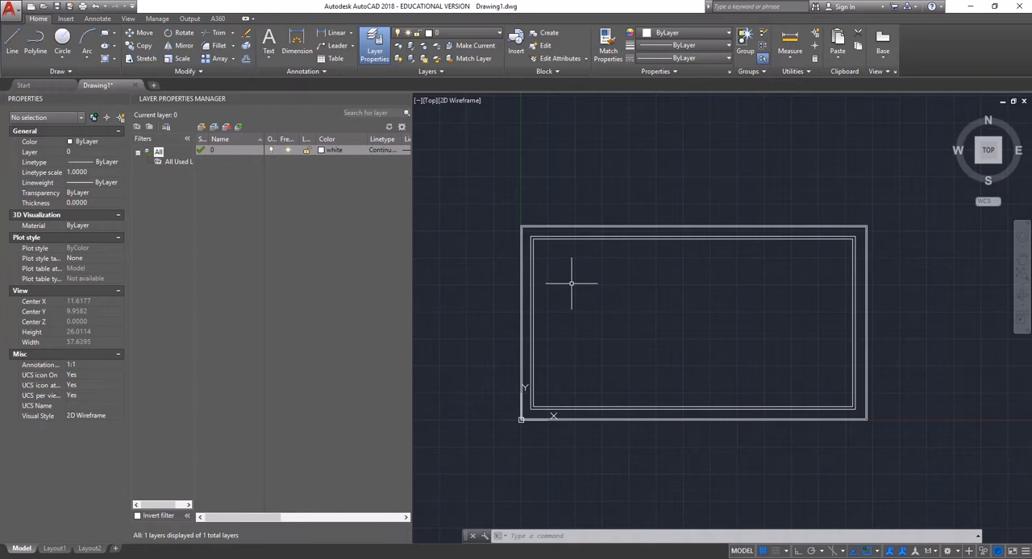
{"action": "mouse_move", "coordinate": [657, 256]}
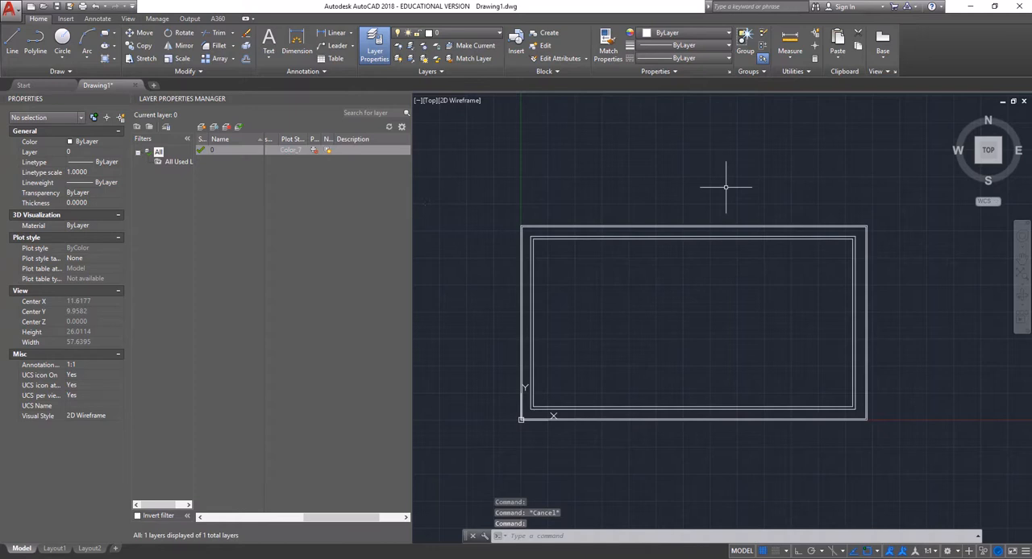
{"action": "mouse_move", "coordinate": [506, 234]}
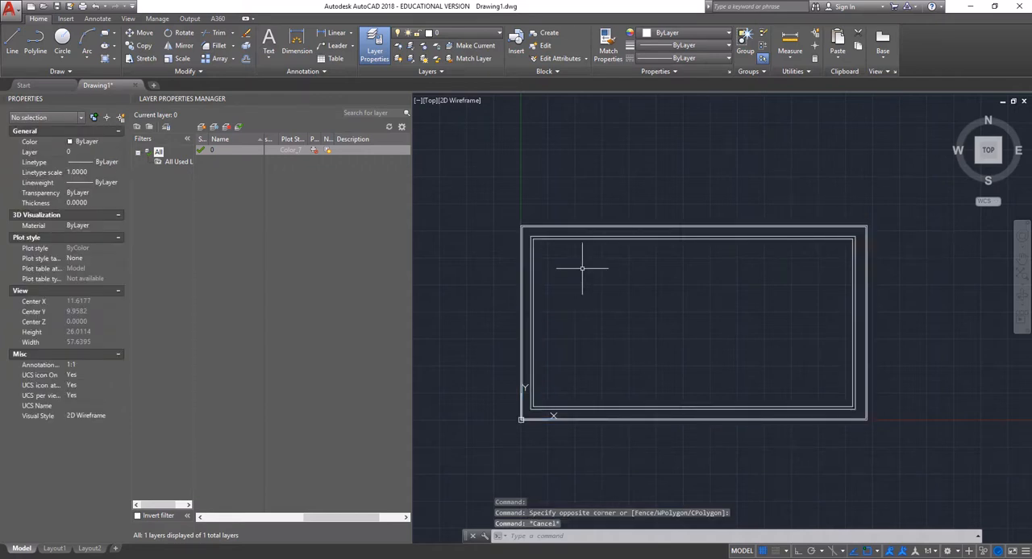
{"action": "mouse_move", "coordinate": [609, 299]}
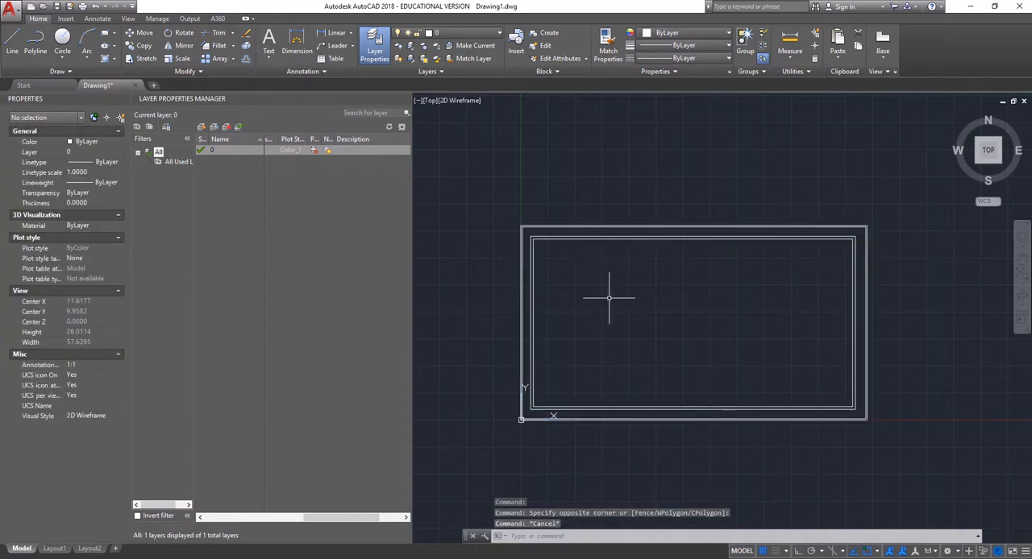
{"action": "mouse_move", "coordinate": [862, 247]}
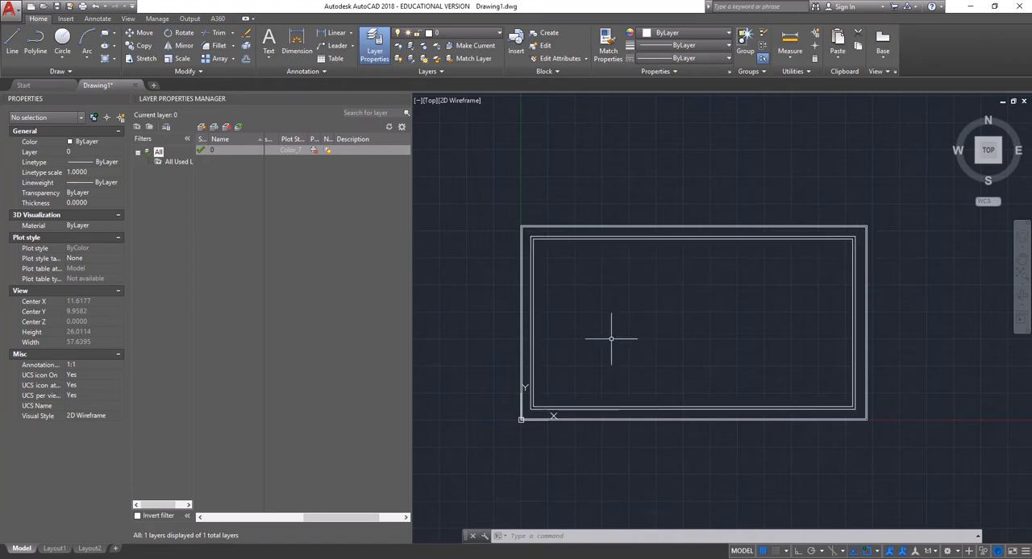
{"action": "mouse_move", "coordinate": [526, 251]}
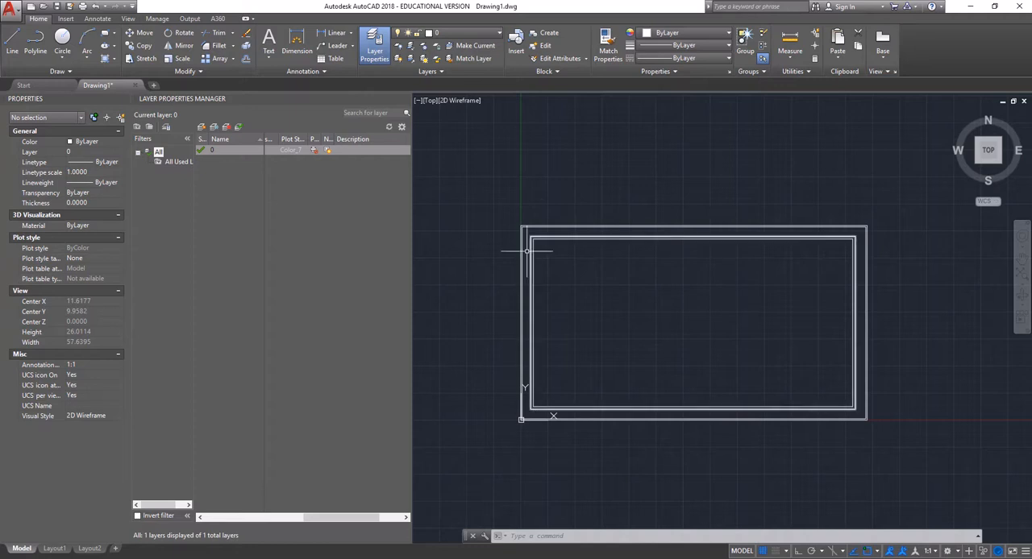
{"action": "mouse_move", "coordinate": [532, 234]}
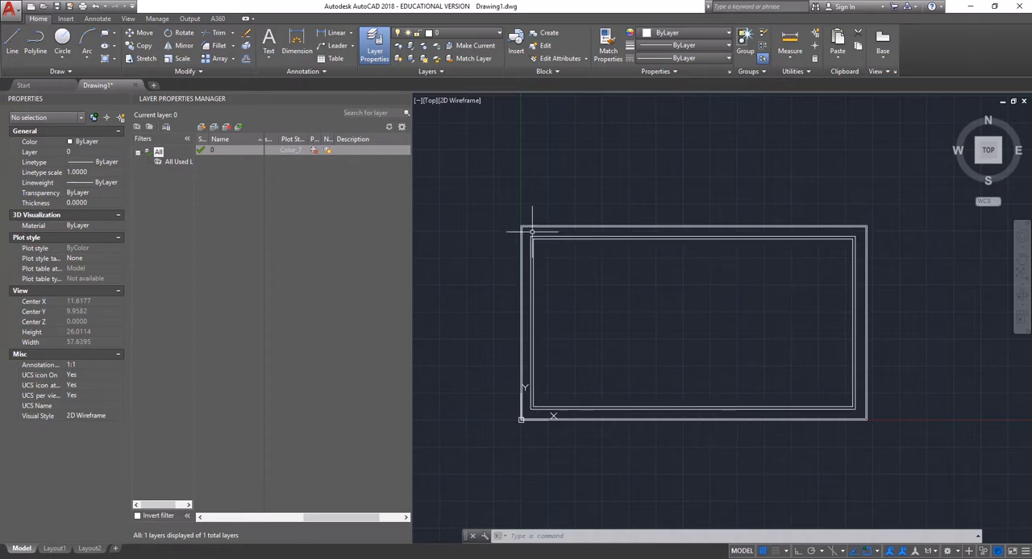
{"action": "mouse_move", "coordinate": [758, 335]}
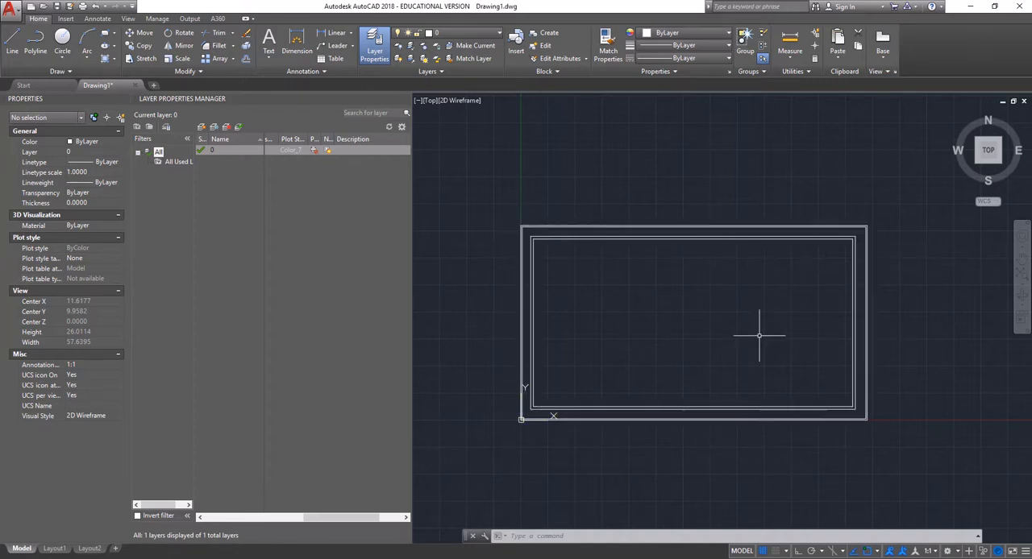
{"action": "mouse_move", "coordinate": [723, 309]}
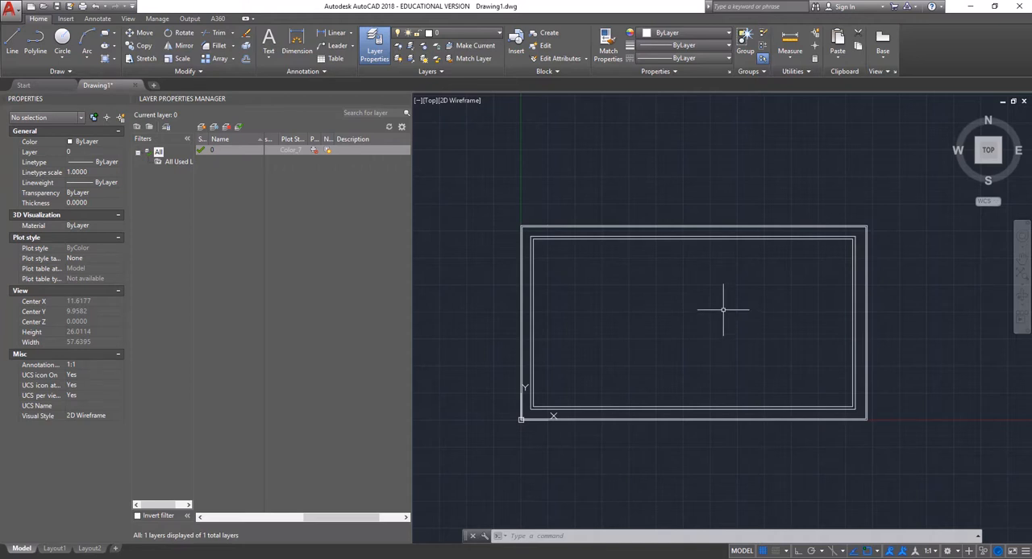
{"action": "mouse_move", "coordinate": [696, 216]}
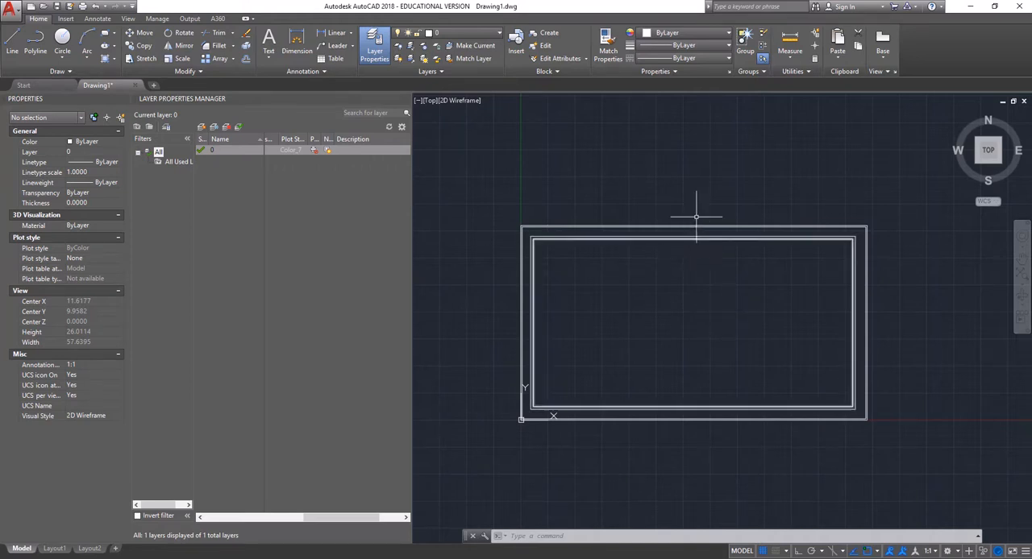
{"action": "mouse_move", "coordinate": [662, 229]}
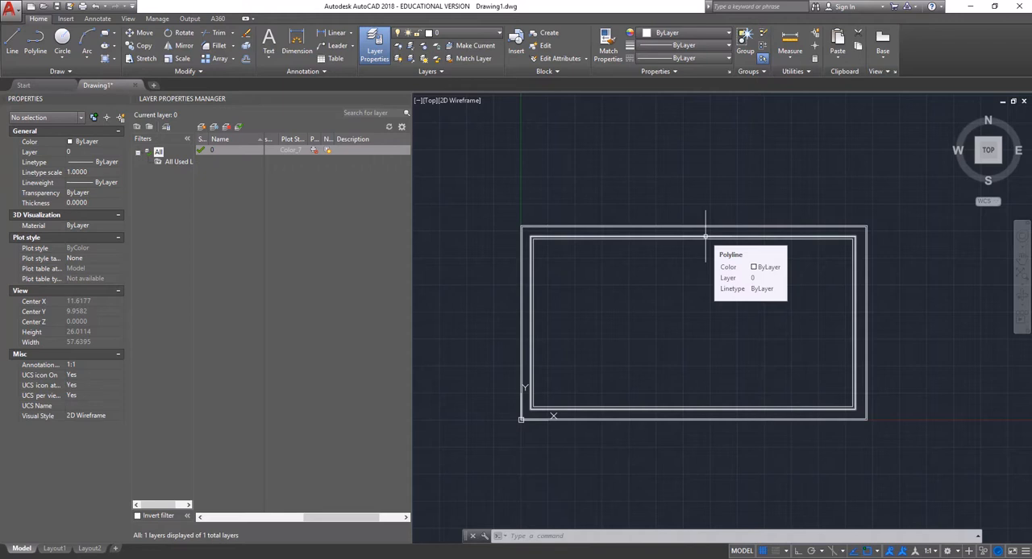
{"action": "mouse_move", "coordinate": [680, 243]}
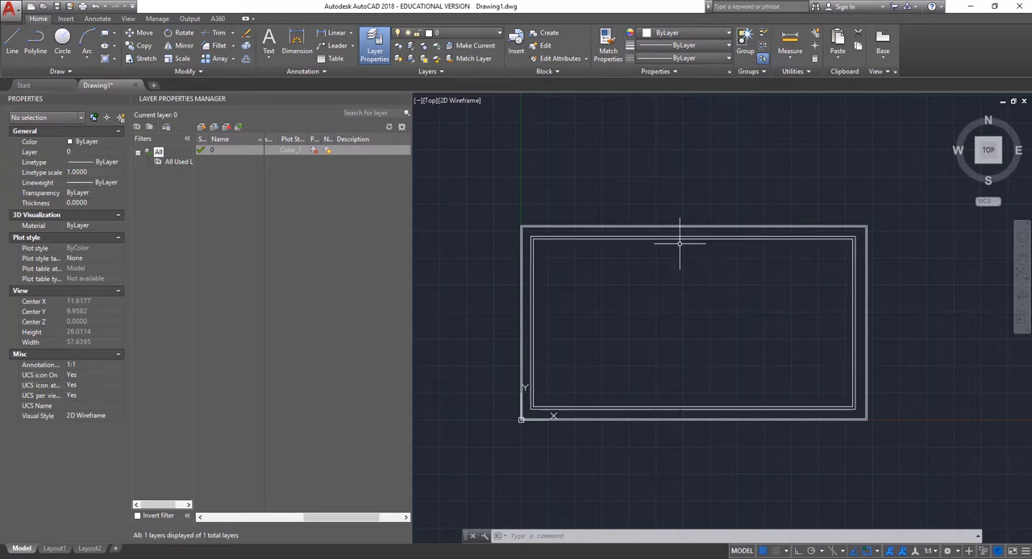
{"action": "mouse_move", "coordinate": [553, 236]}
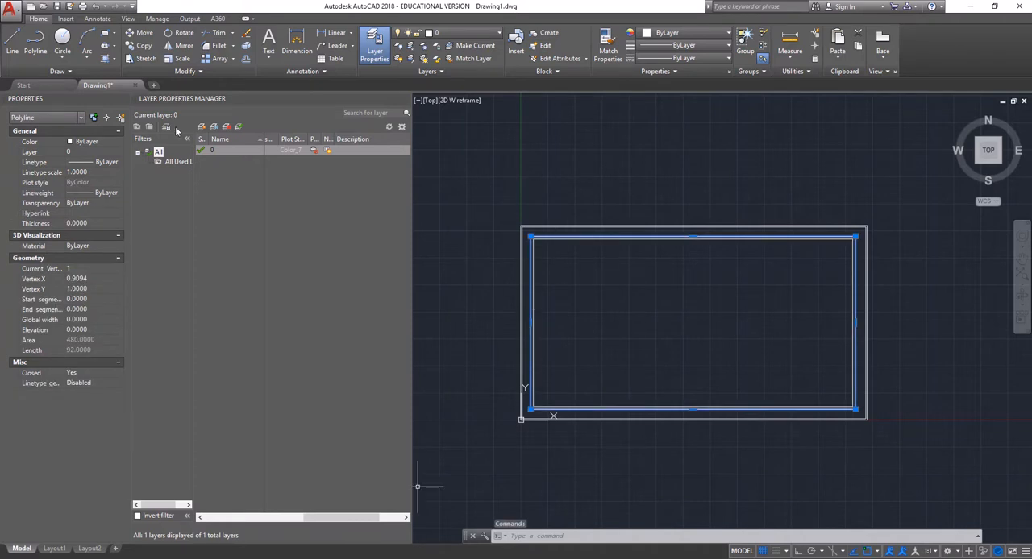
- Create Layer1 in the layer manager and set its colour to red
{"action": "left_click", "coordinate": [201, 126]}
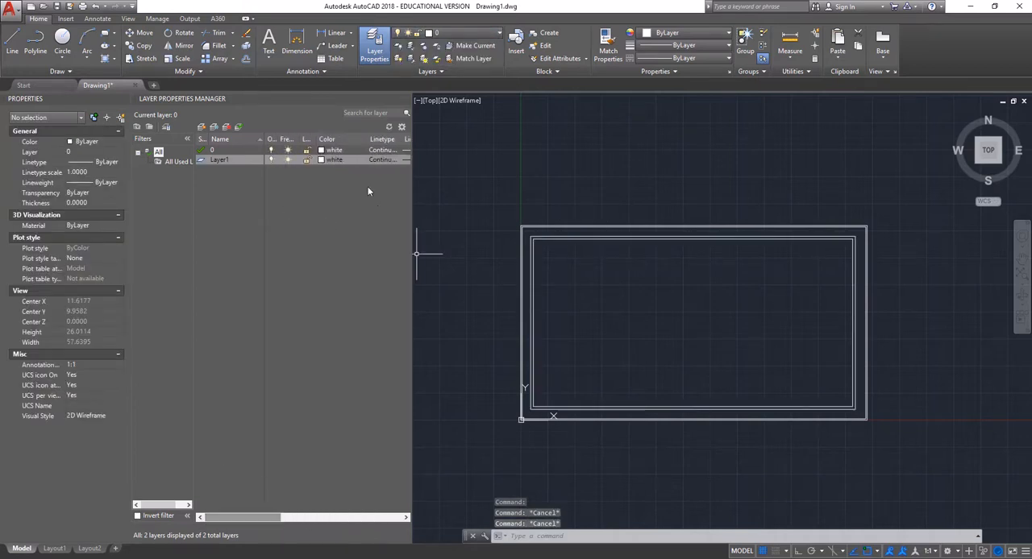
{"action": "left_click", "coordinate": [333, 159]}
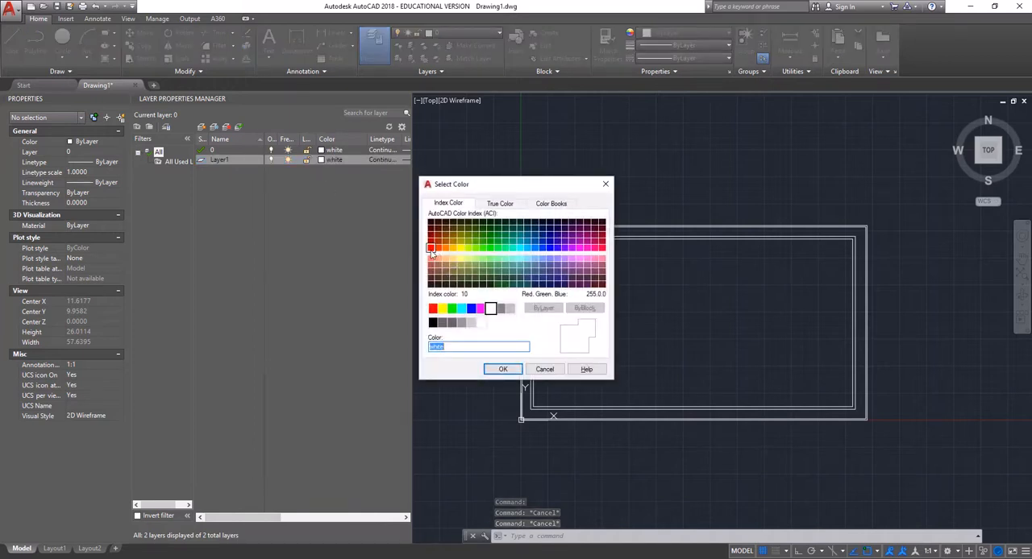
{"action": "left_click", "coordinate": [502, 369]}
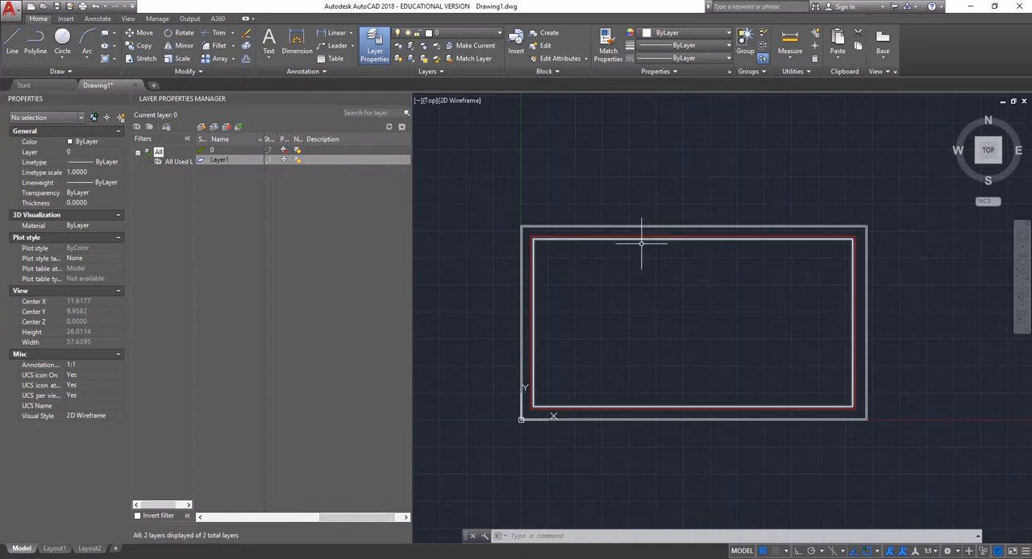
{"action": "mouse_move", "coordinate": [806, 274]}
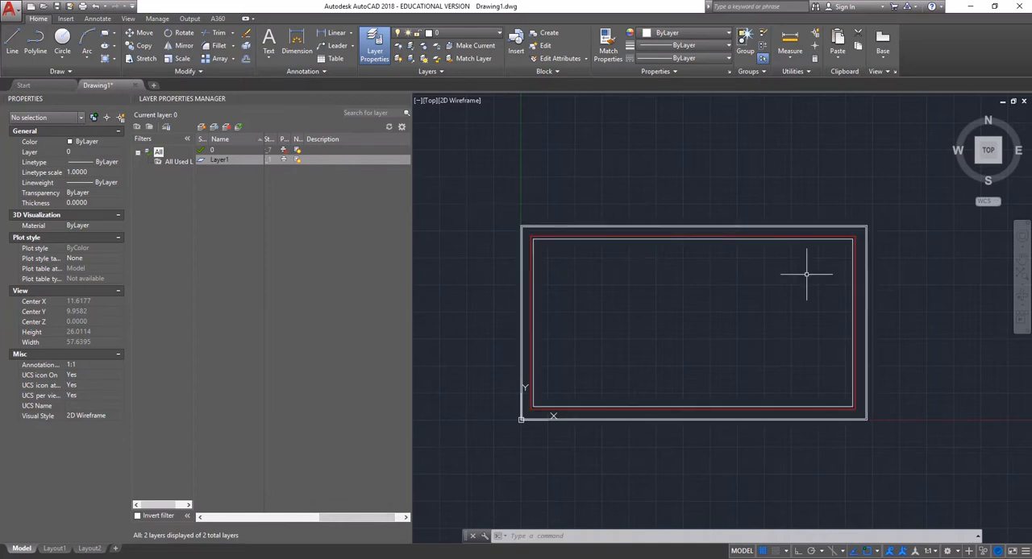